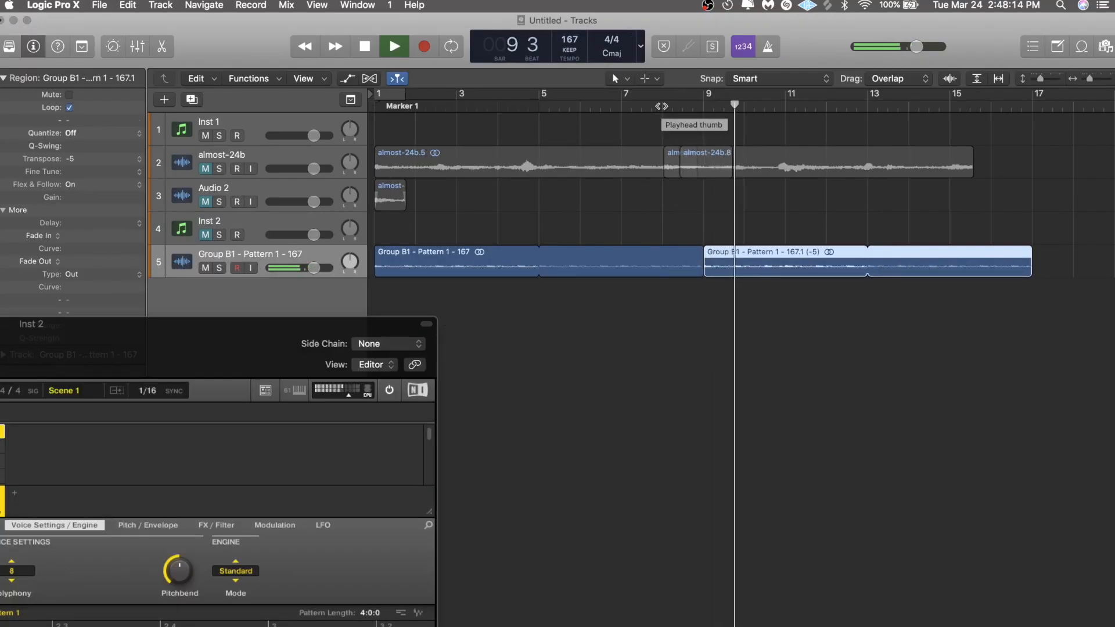
- Transpose the first Group B1 pattern region down 5 semitones
left_click(394, 46)
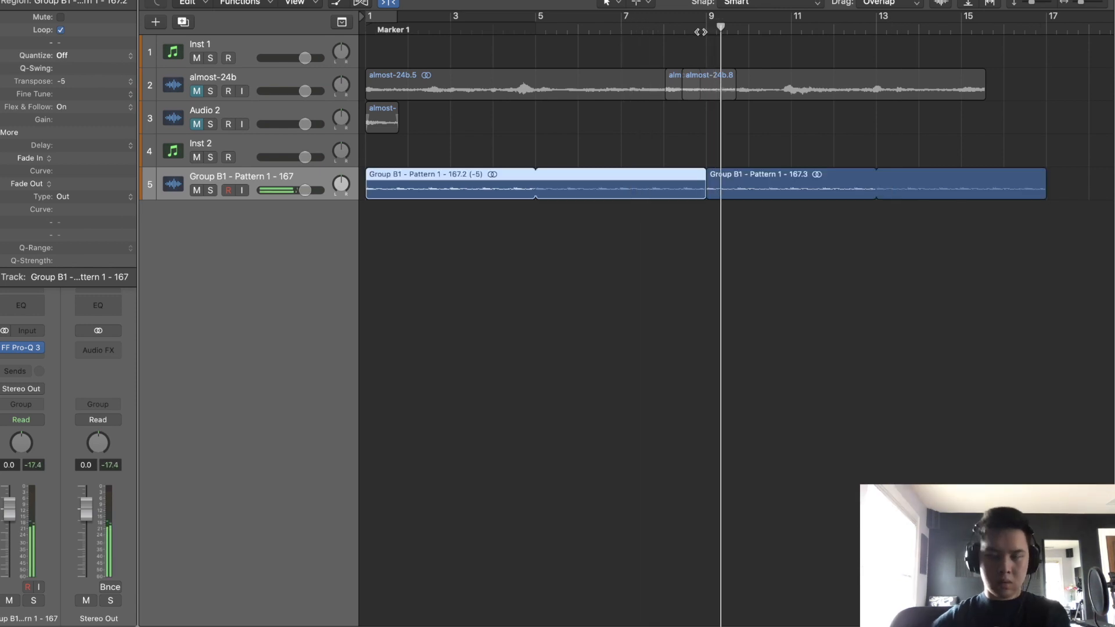
- Select the Inst 2 instrument track to bring up Maschine 2
left_click(229, 157)
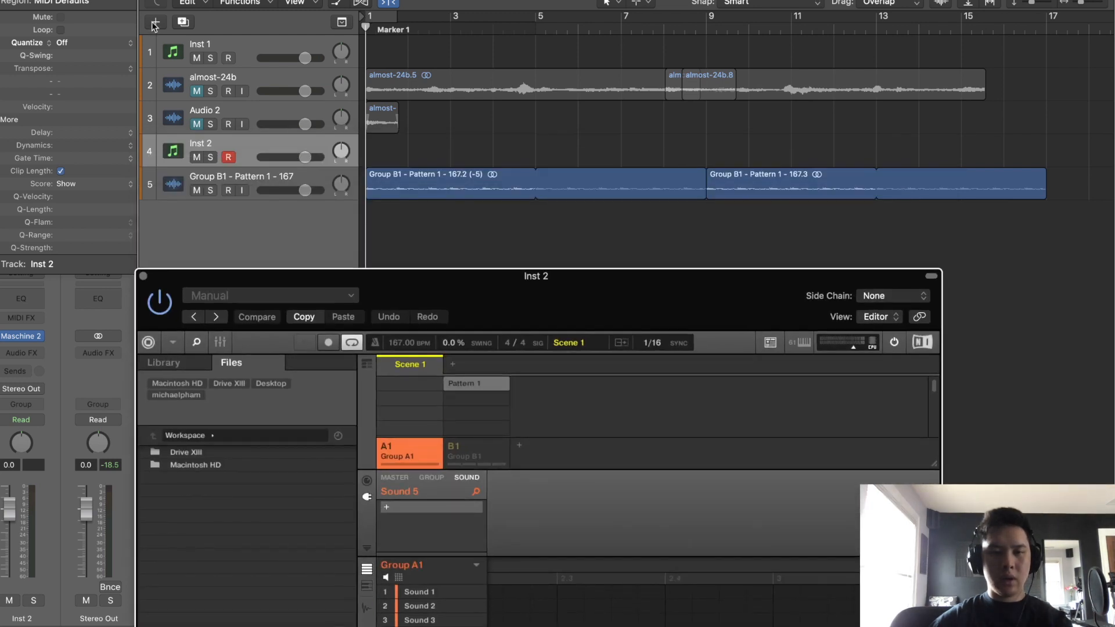
mouse_move(541, 504)
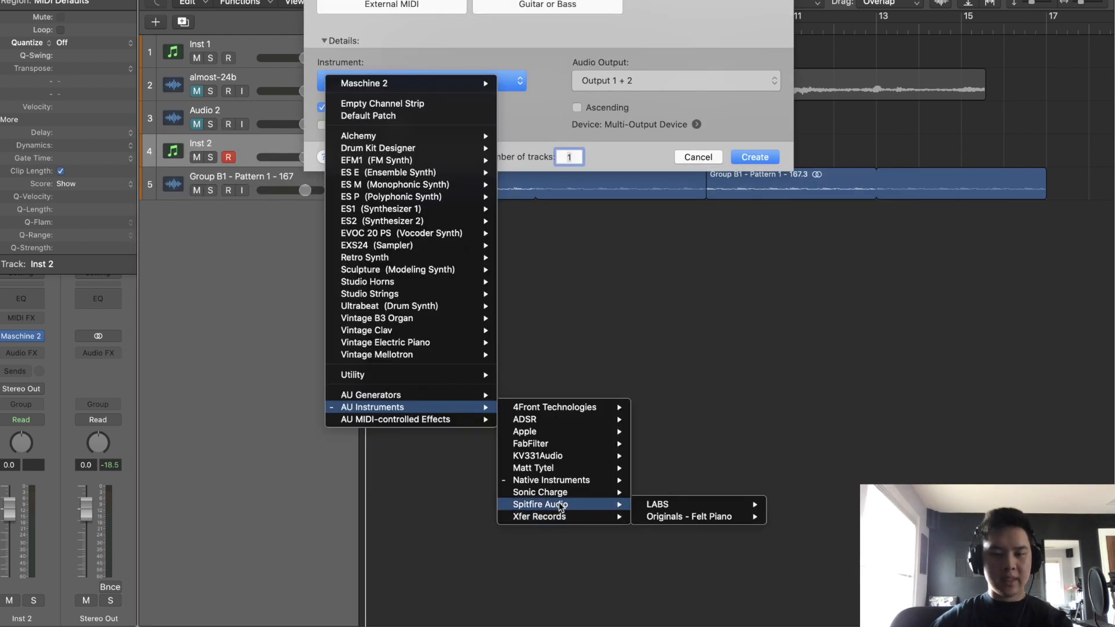
mouse_move(551, 480)
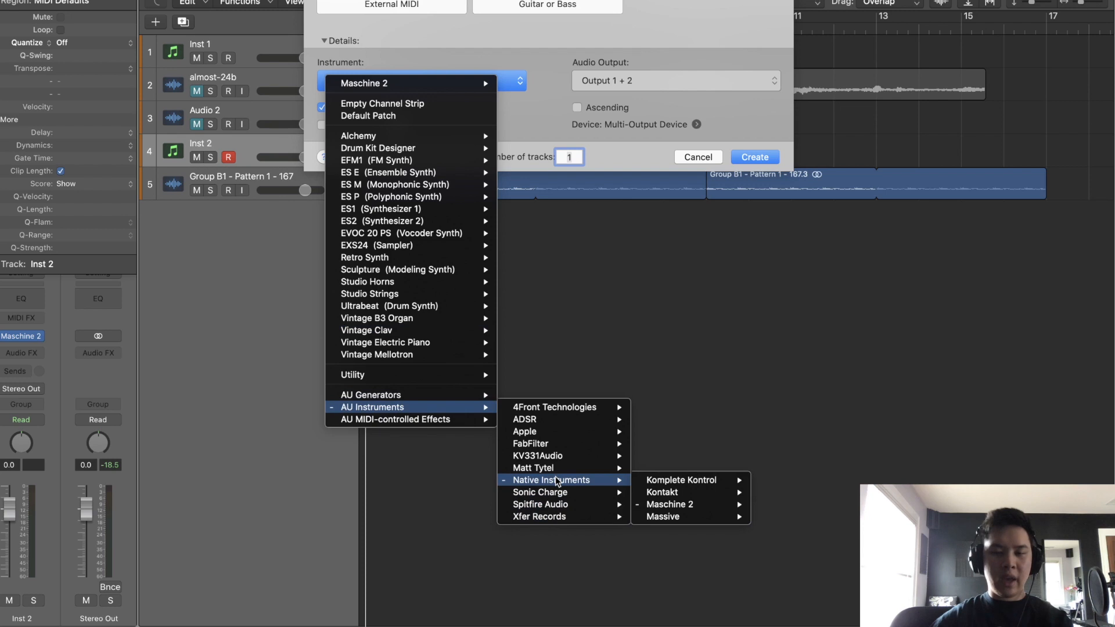
mouse_move(550, 468)
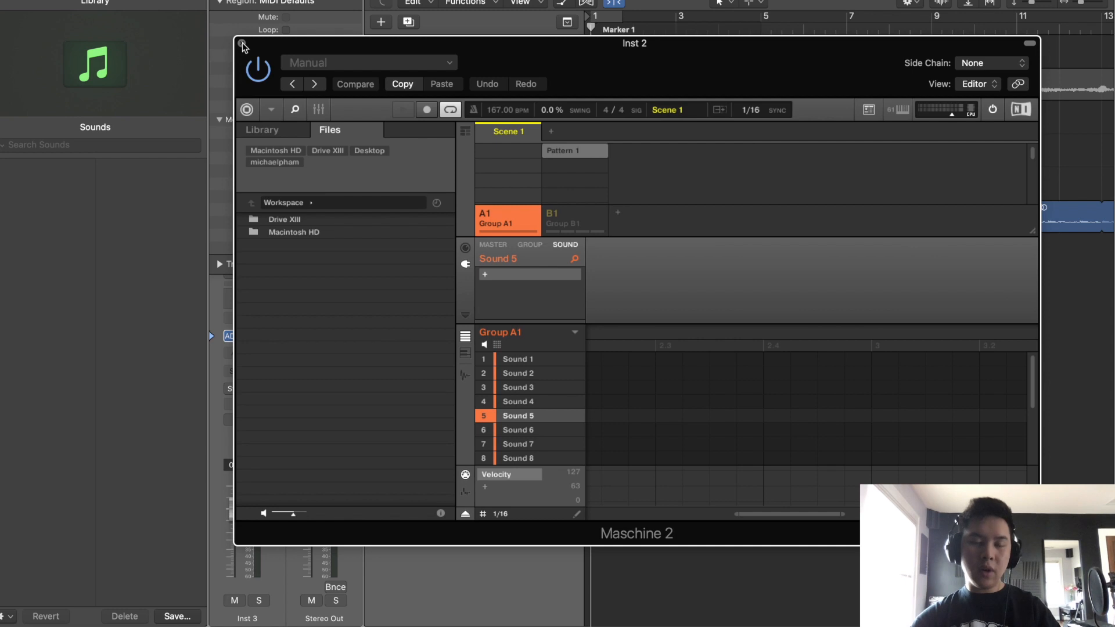
- Close the Inst 2 Maschine window to reveal the new Inst 3 track
left_click(242, 45)
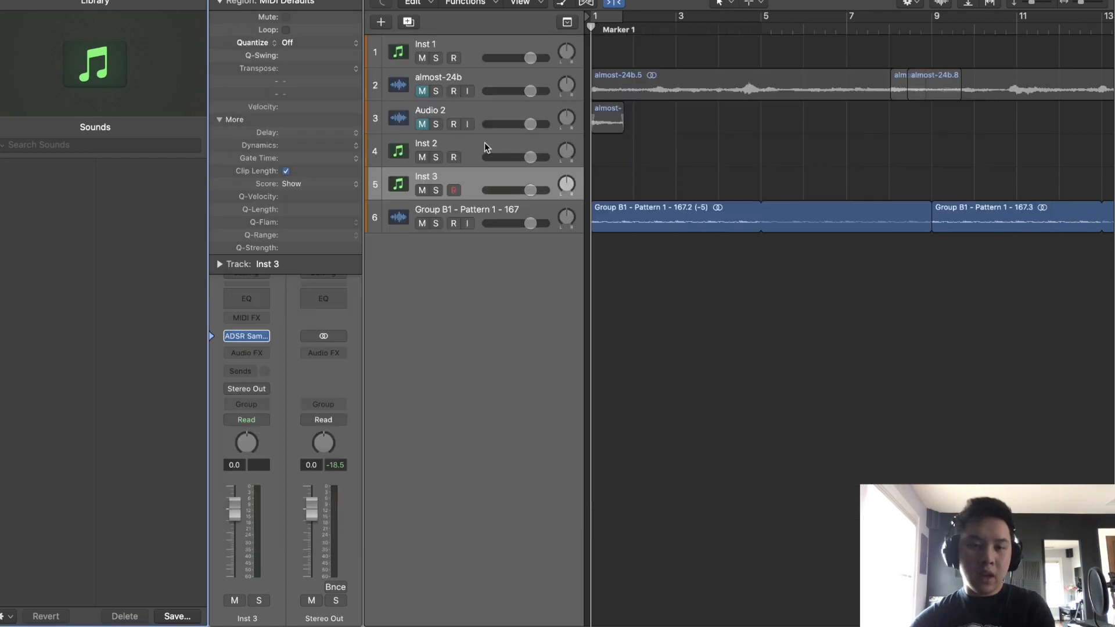
mouse_move(410, 335)
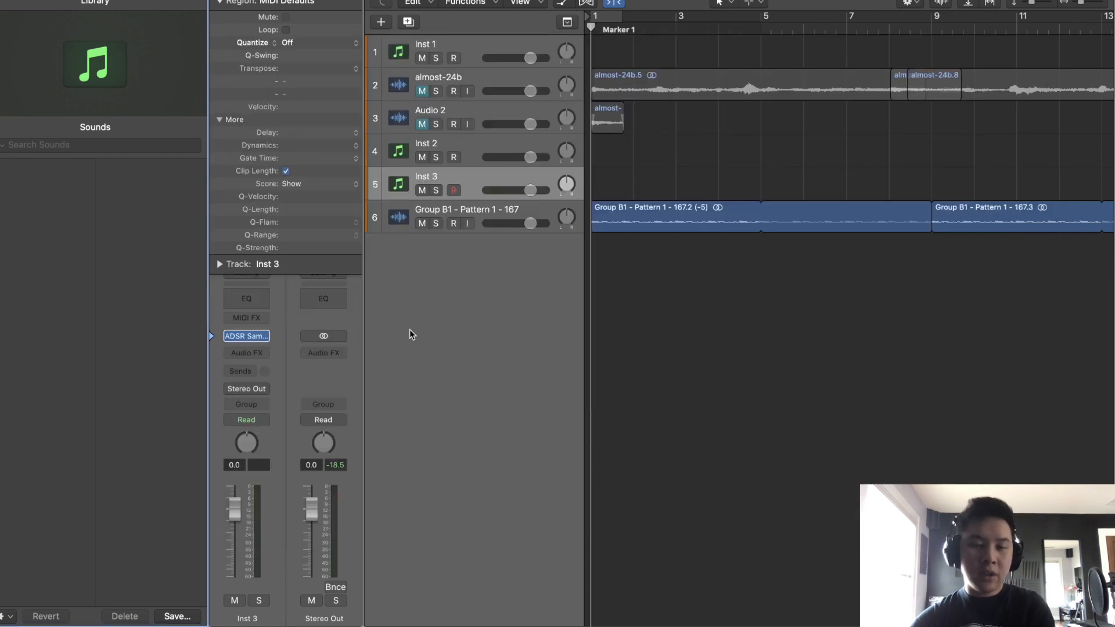
mouse_move(670, 585)
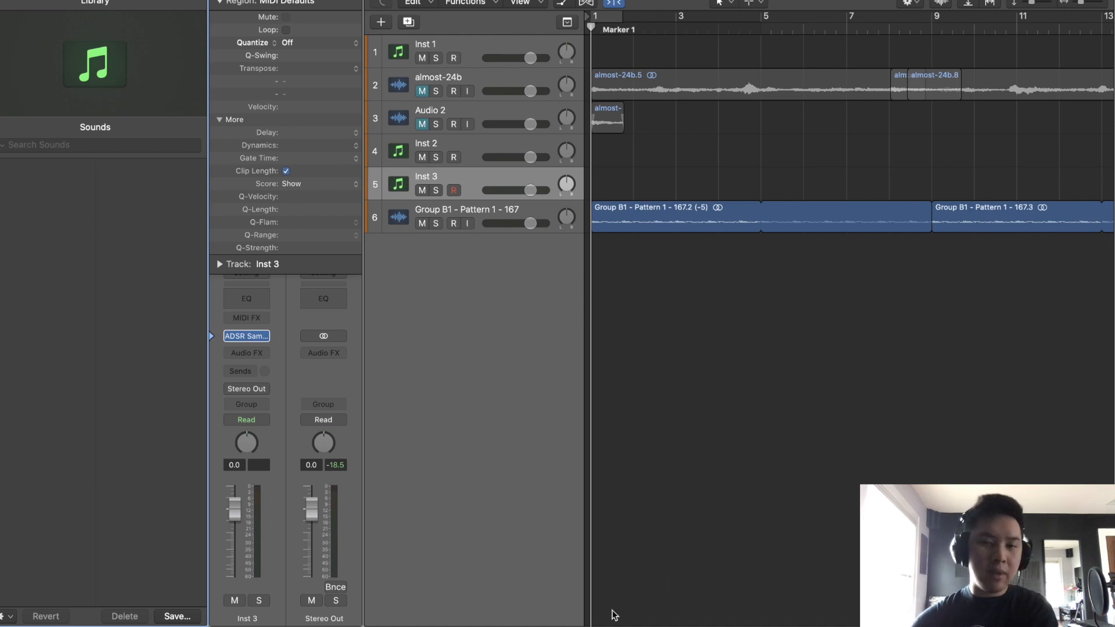
- Bring up ADSR Sample Manager on Inst 3 and switch its library filter to snare one-shots
left_click(246, 335)
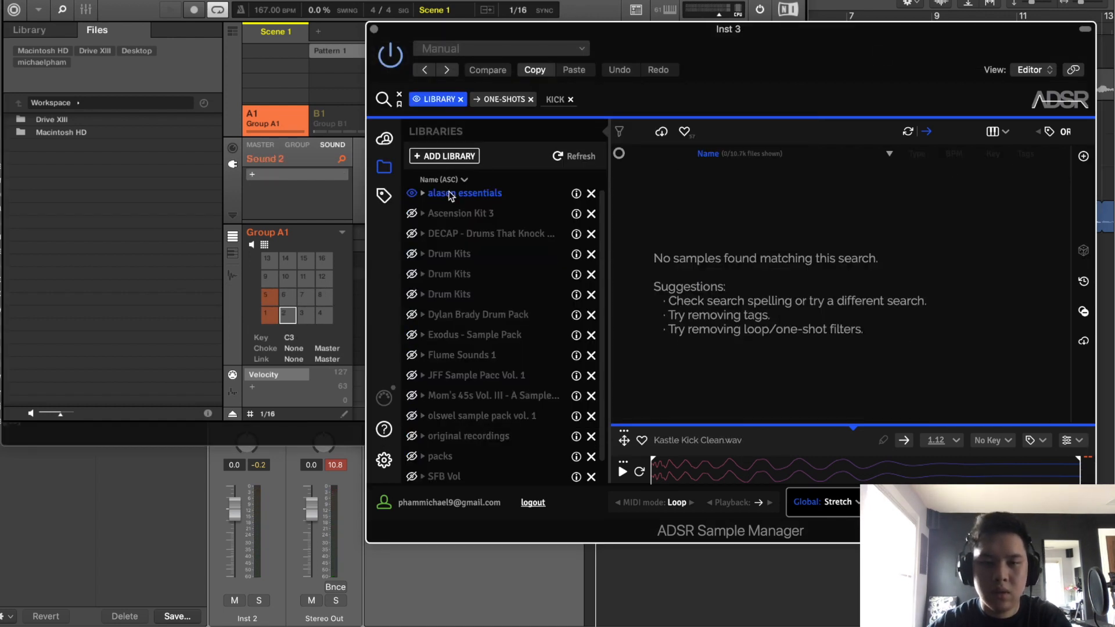
left_click(569, 99)
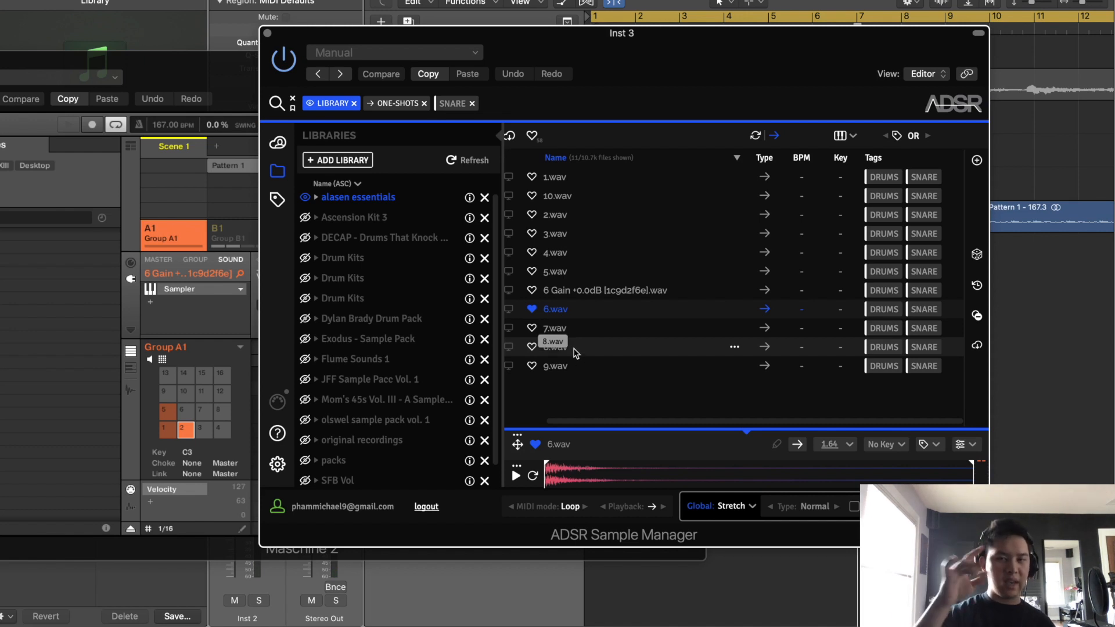
- Filter to clap one-shots and pick CLAP CARBS.wav for the Maschine kit
left_click(353, 217)
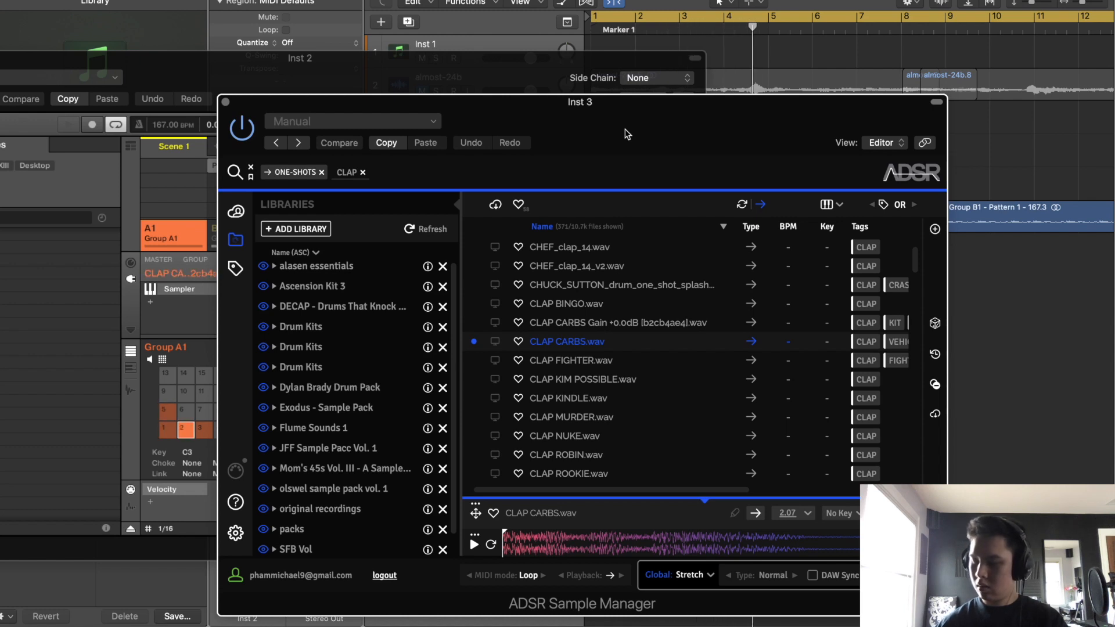
left_click(164, 410)
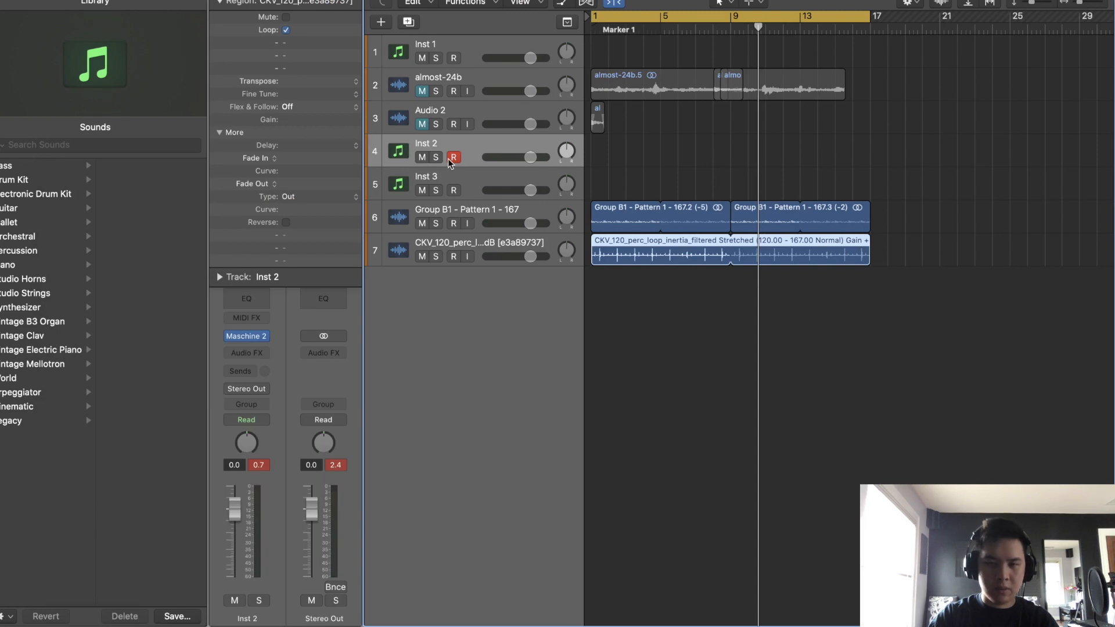
mouse_move(487, 161)
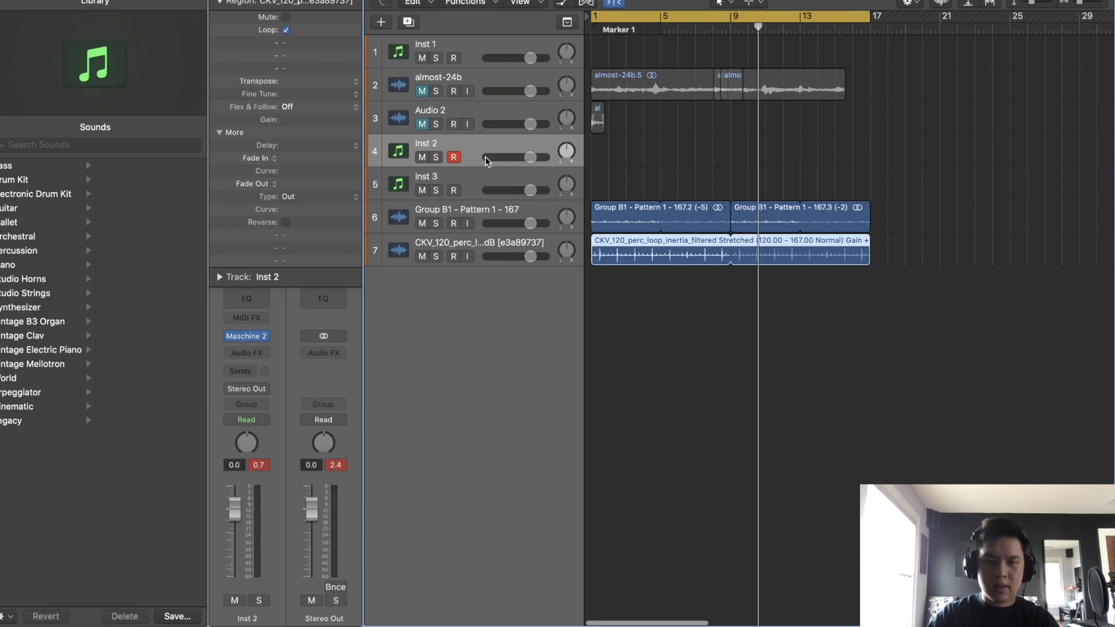
- Start renaming the chopped sample track in the arrangement
left_click(467, 217)
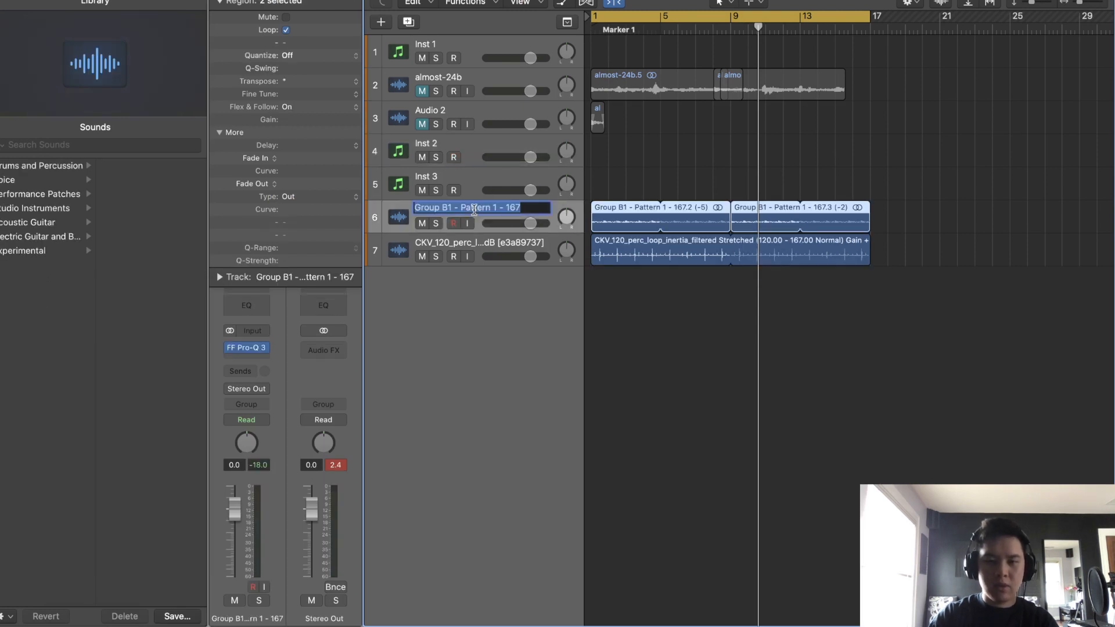
- Rename track 6 to 'sample'
type("sample")
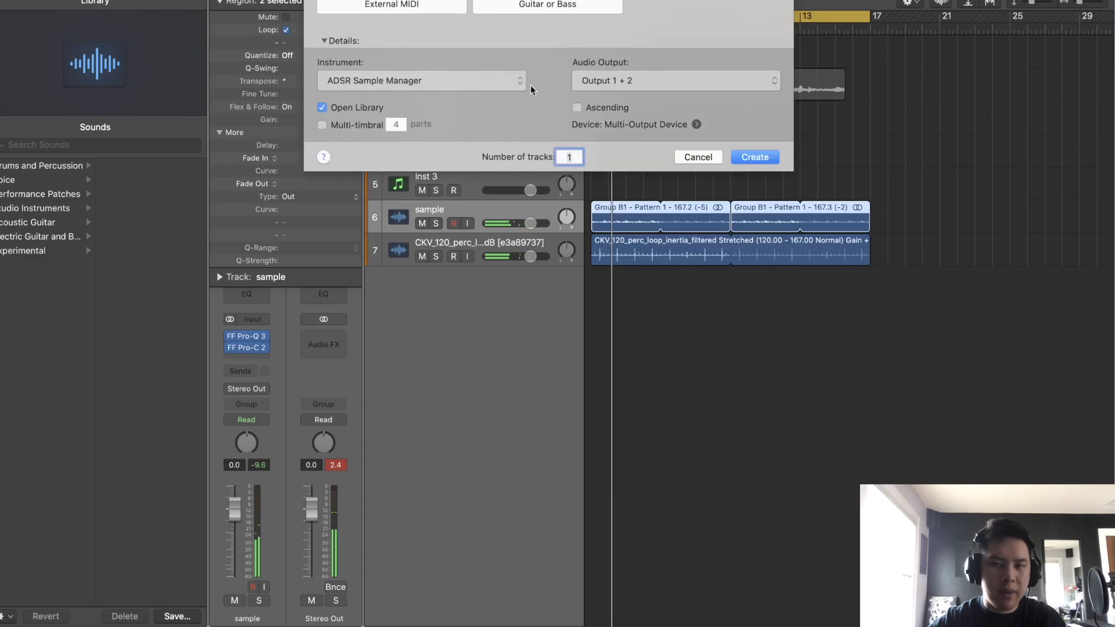
- Expand the AU Instruments list for the new Gohan 808 track
left_click(421, 80)
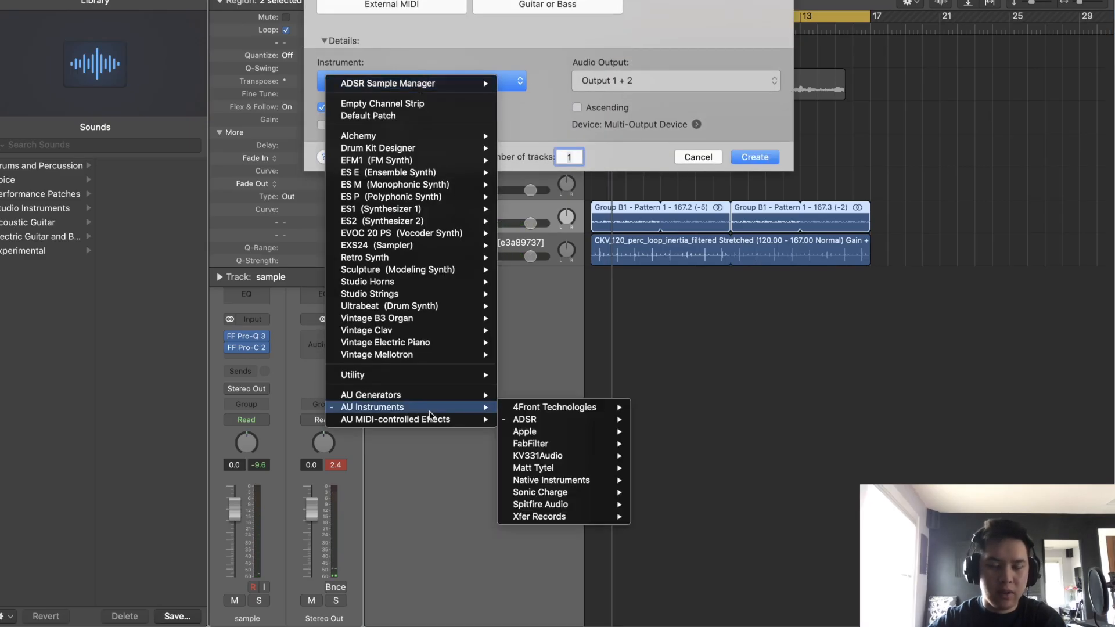
mouse_move(533, 468)
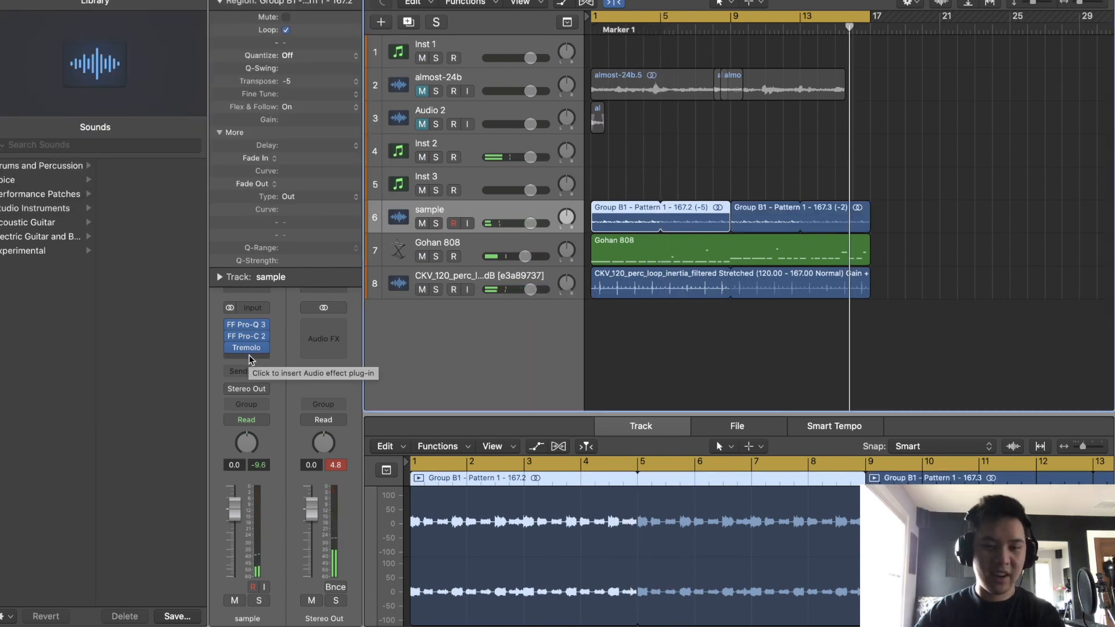
- Add an effect to the sample track and load Serum on new Inst 5, showing its FX page
left_click(247, 348)
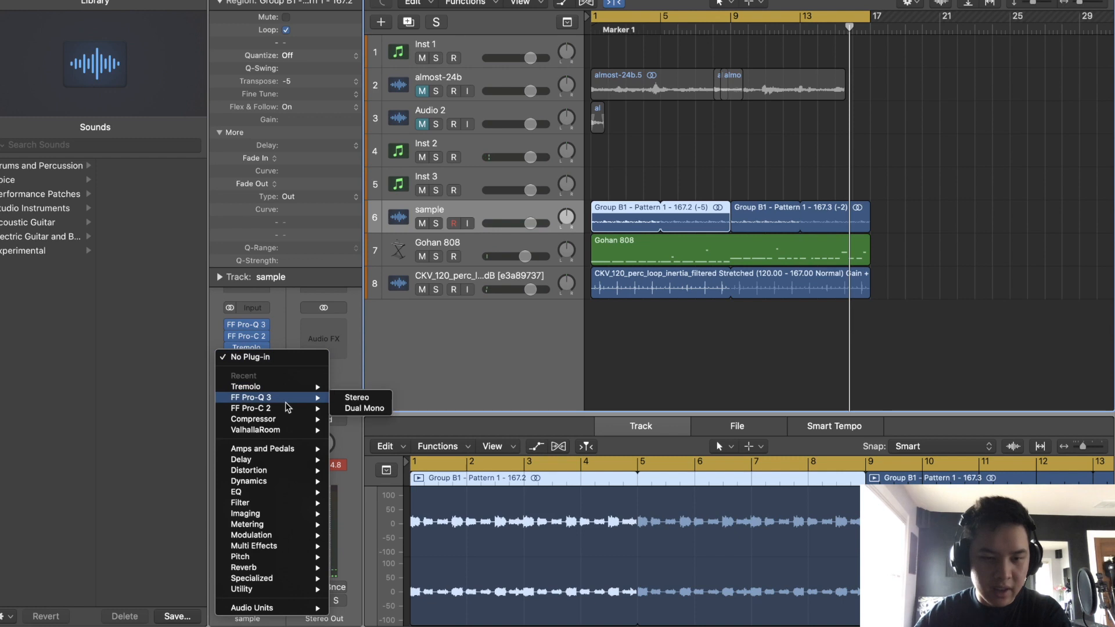
mouse_move(251, 608)
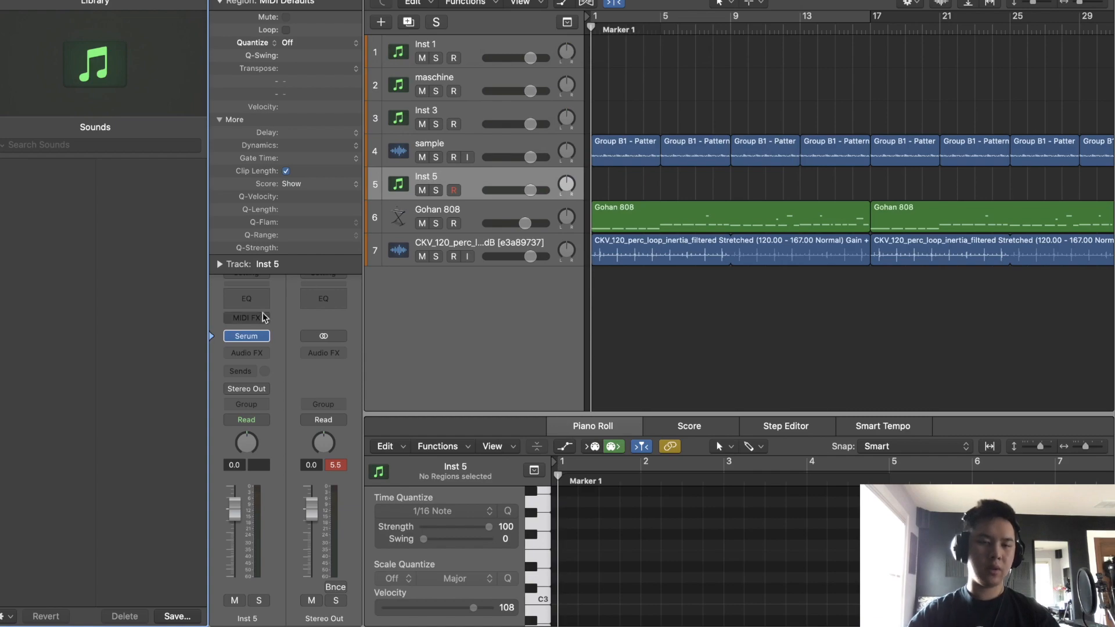
left_click(246, 336)
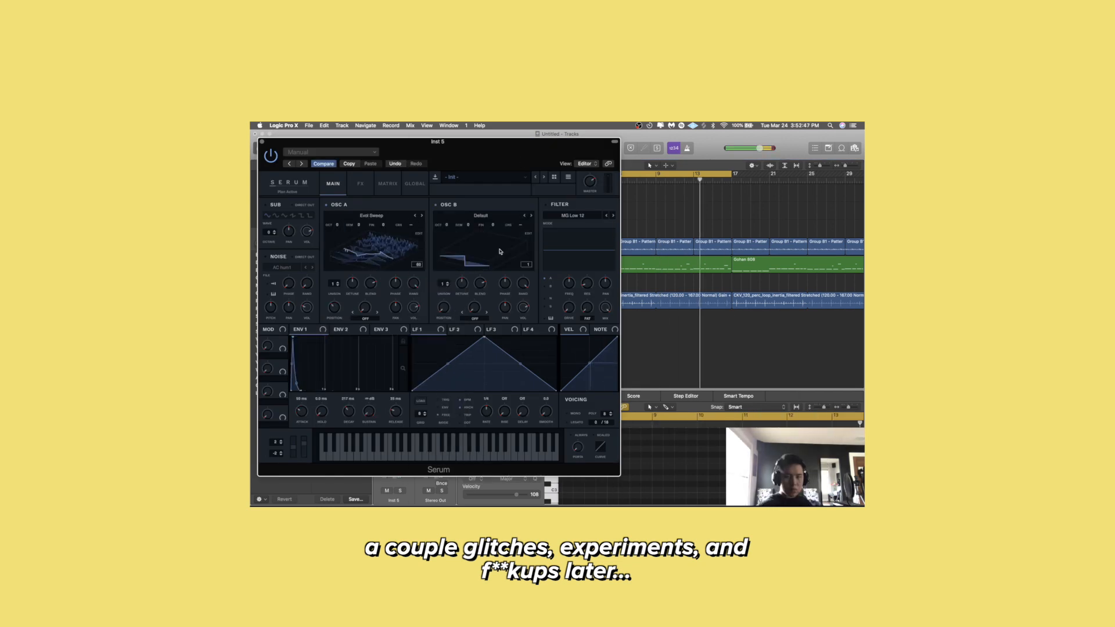
left_click(360, 182)
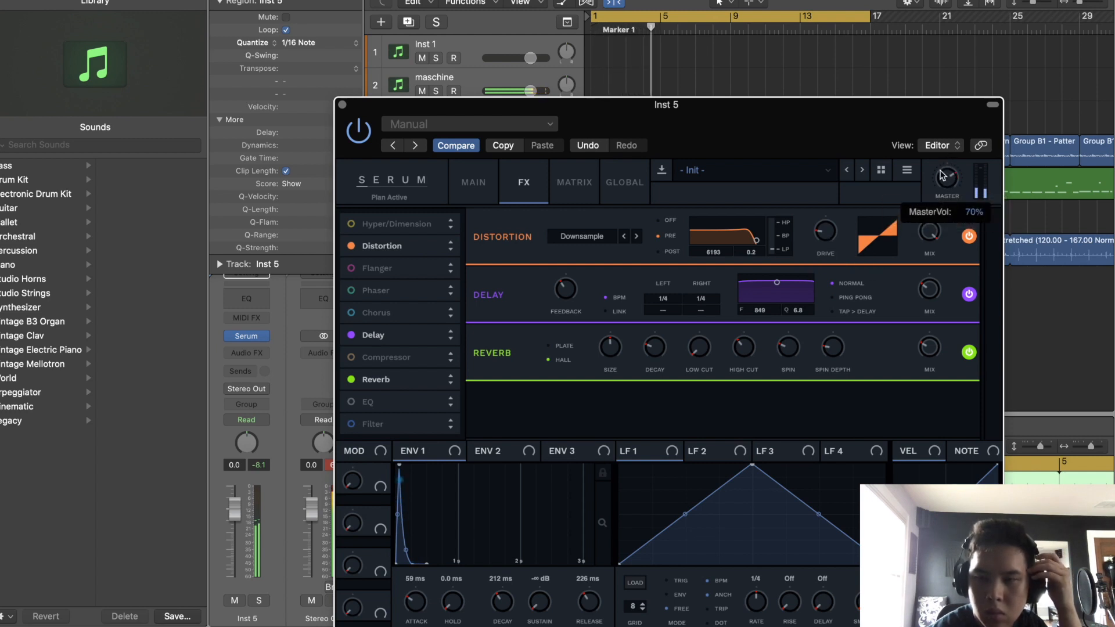
- Lower Serum's master volume to about 70%
left_click_drag(946, 178, 945, 164)
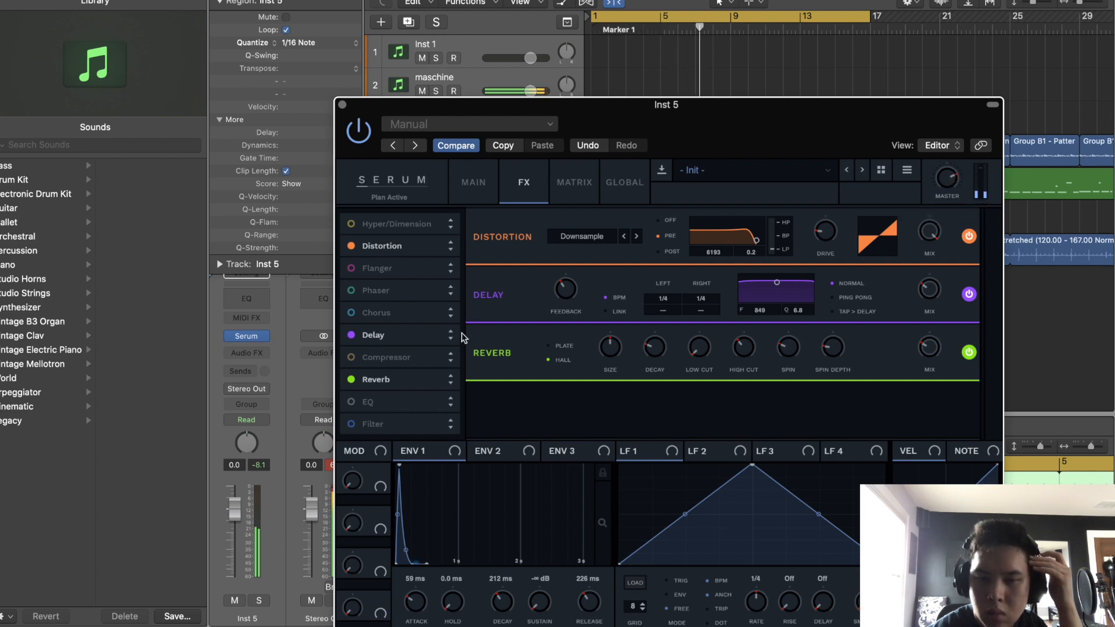
left_click(351, 357)
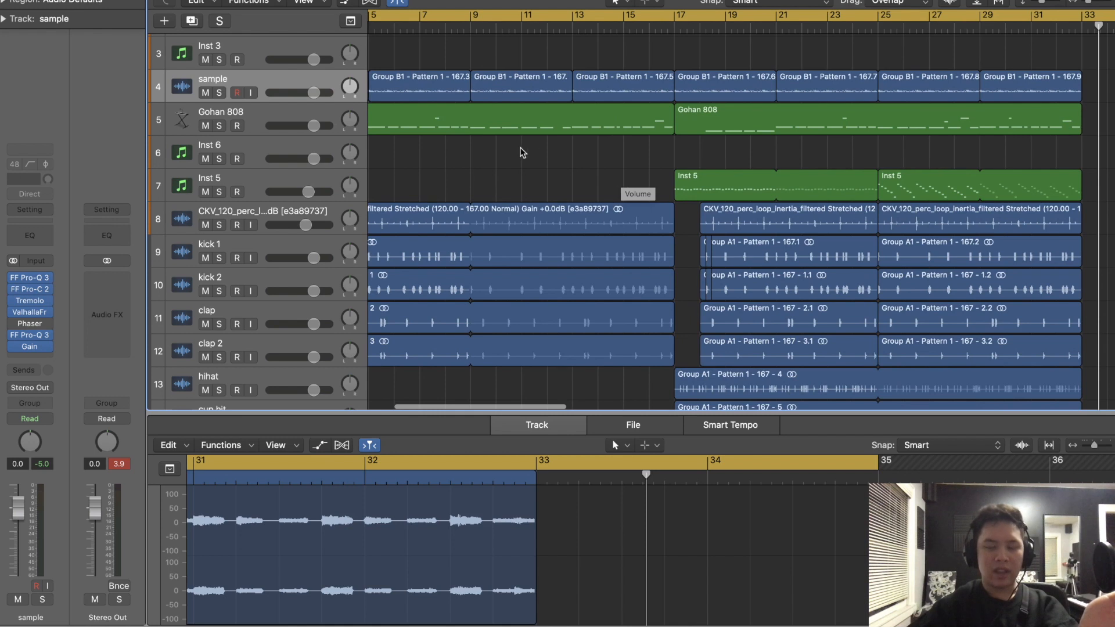
mouse_move(697, 155)
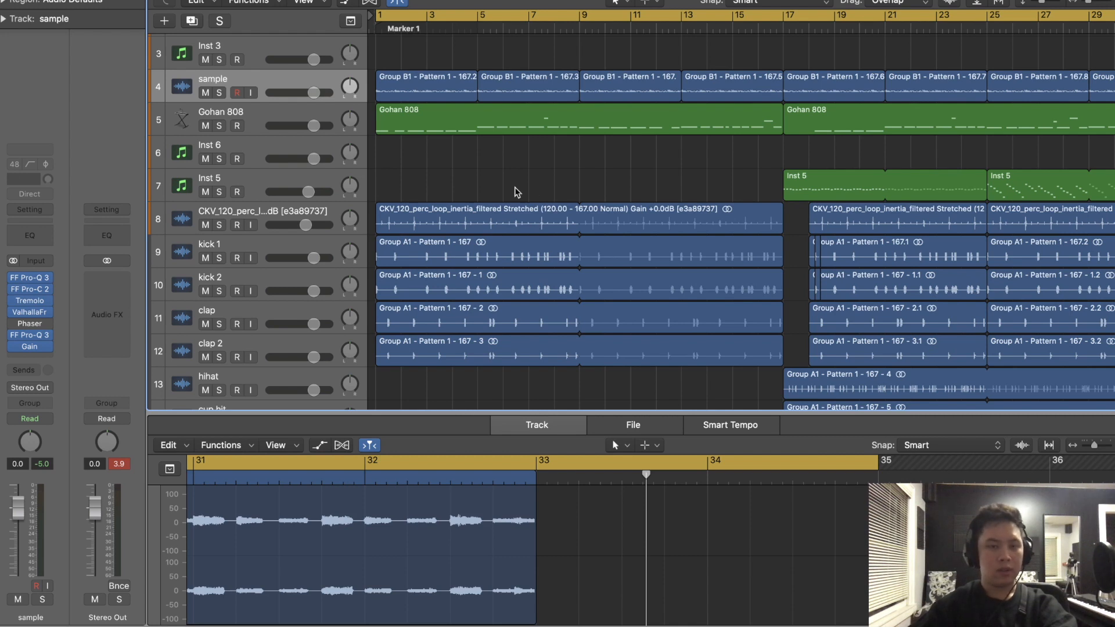
mouse_move(524, 226)
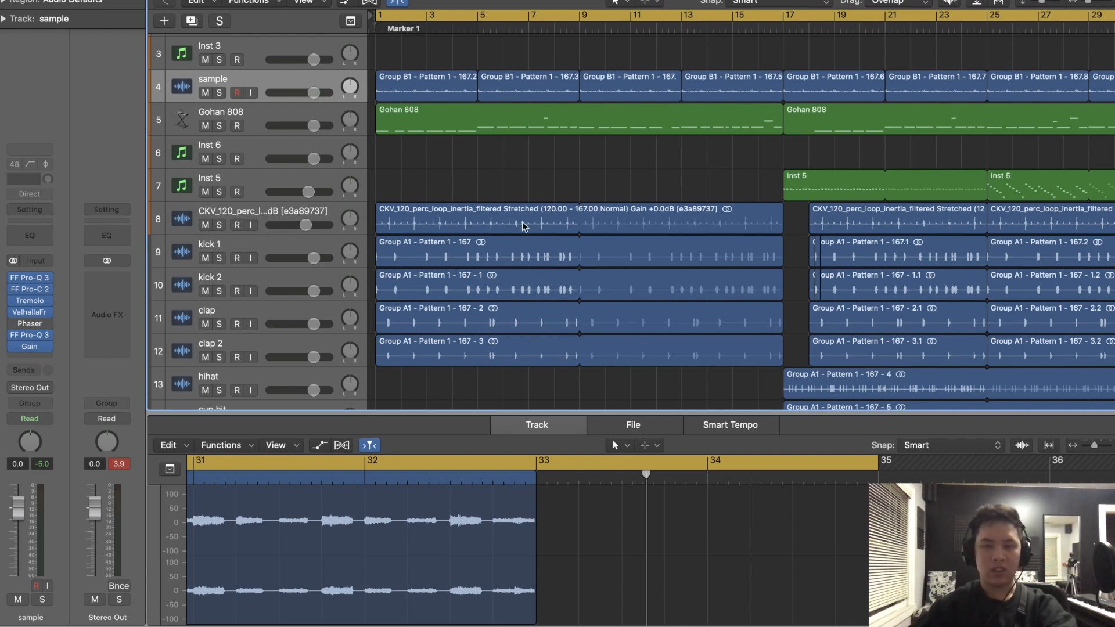
mouse_move(385, 247)
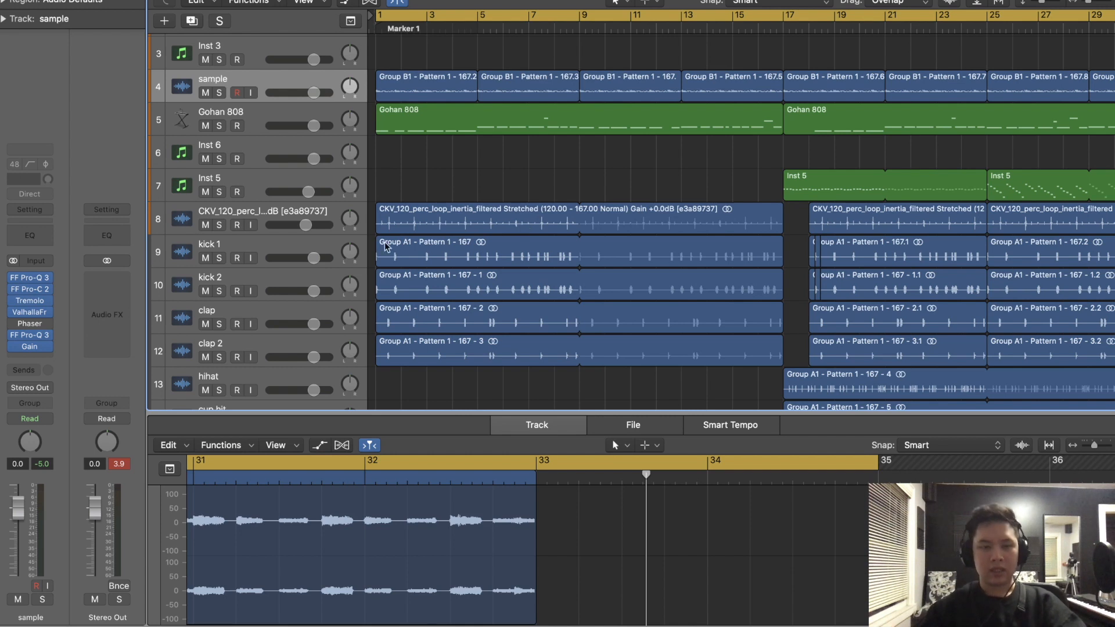